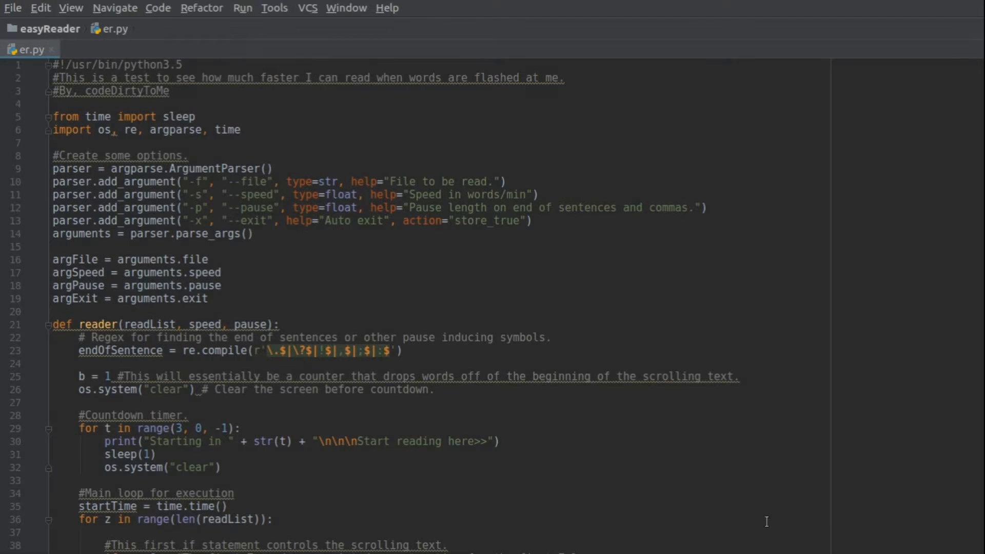
{"action": "mouse_move", "coordinate": [529, 402]}
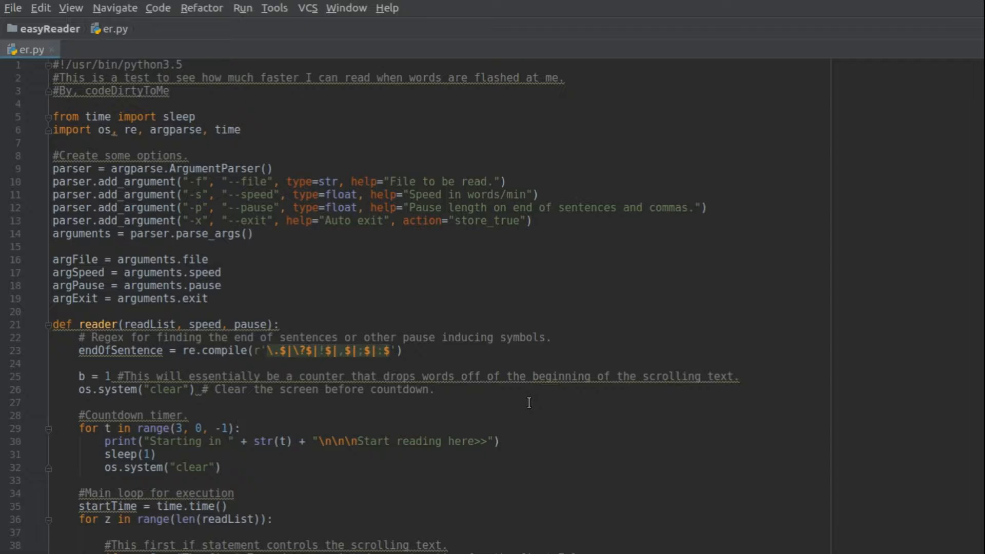
{"action": "mouse_move", "coordinate": [455, 539]}
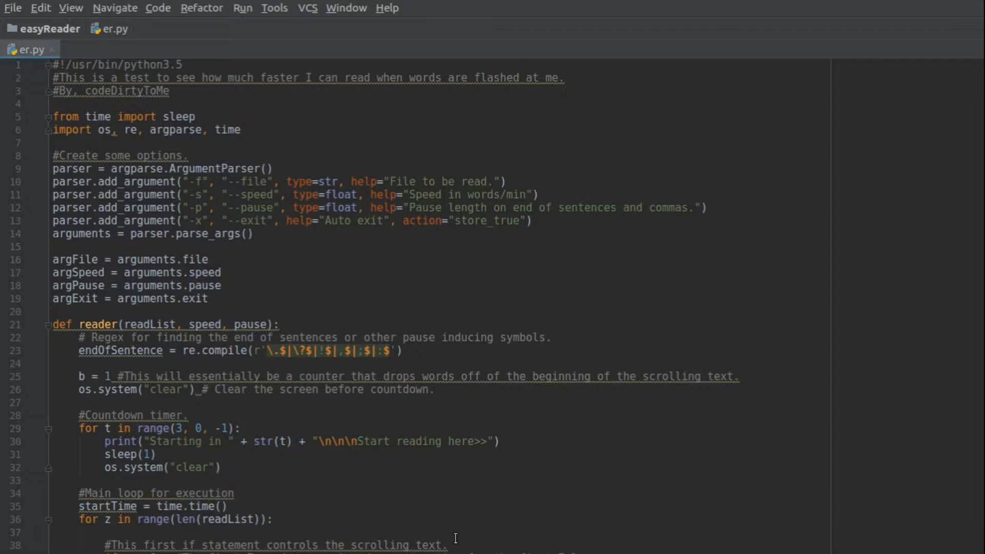
{"action": "mouse_move", "coordinate": [468, 534]}
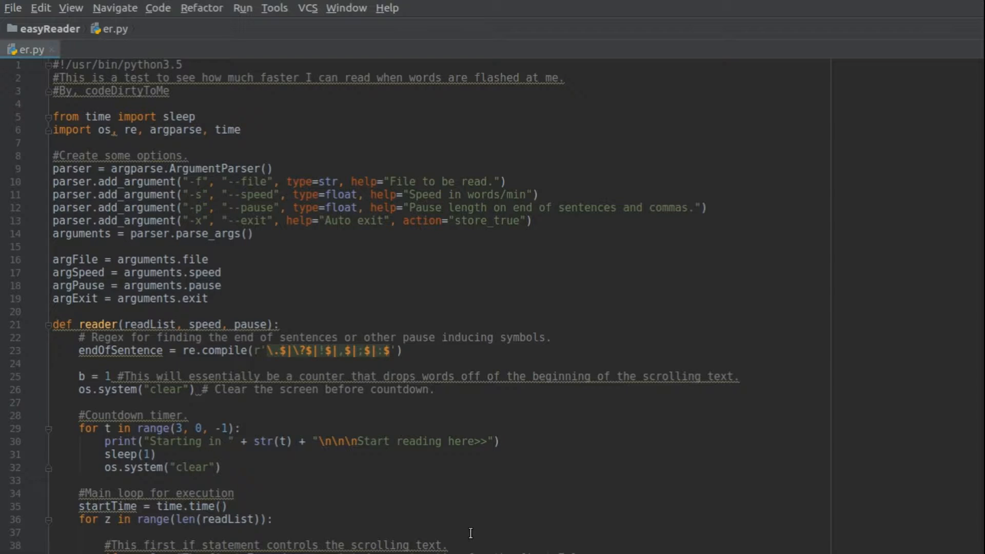
Step: Point out the file option definition among the script's argument settings
{"action": "left_click", "coordinate": [454, 337]}
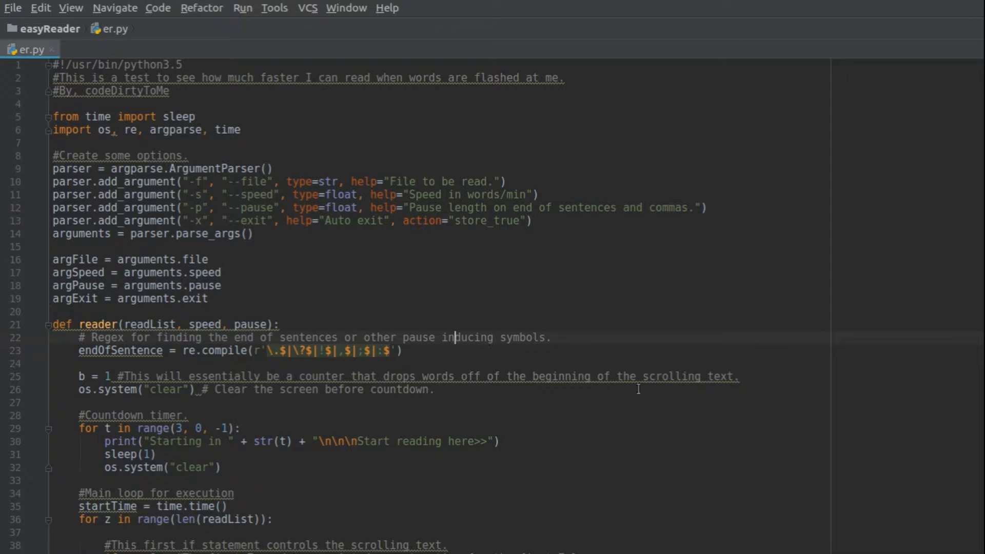
{"action": "mouse_move", "coordinate": [384, 309]}
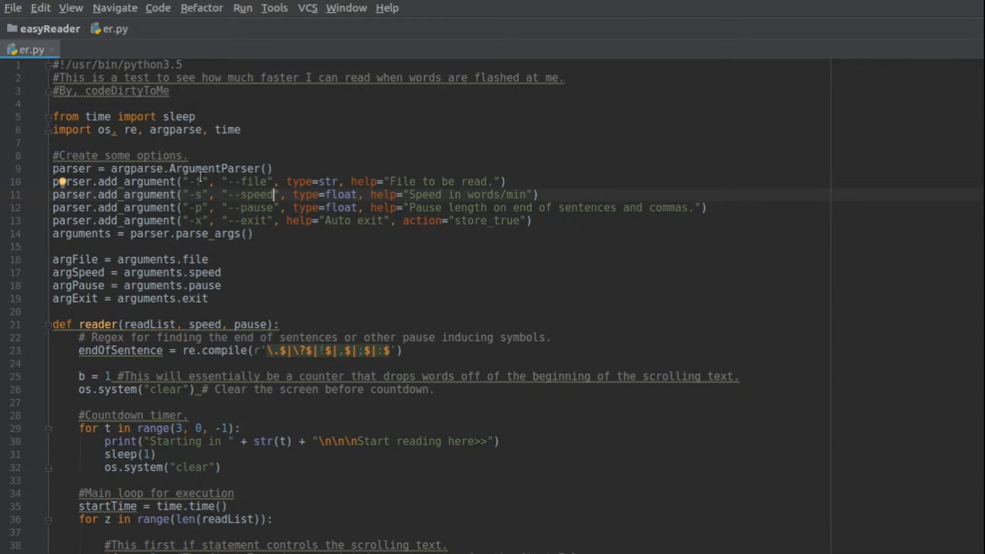
{"action": "left_click_drag", "start_coordinate": [204, 182], "coordinate": [308, 182]}
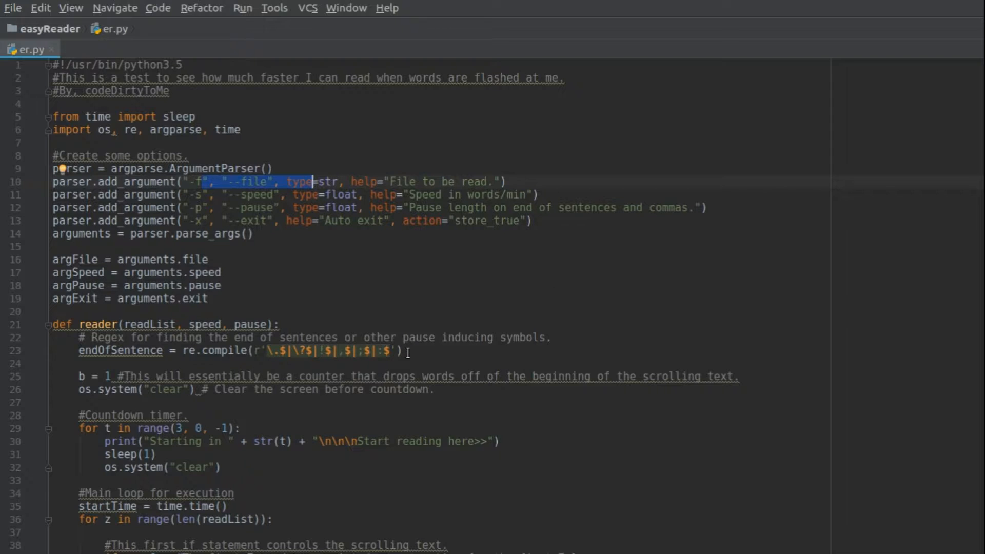
{"action": "mouse_move", "coordinate": [326, 289]}
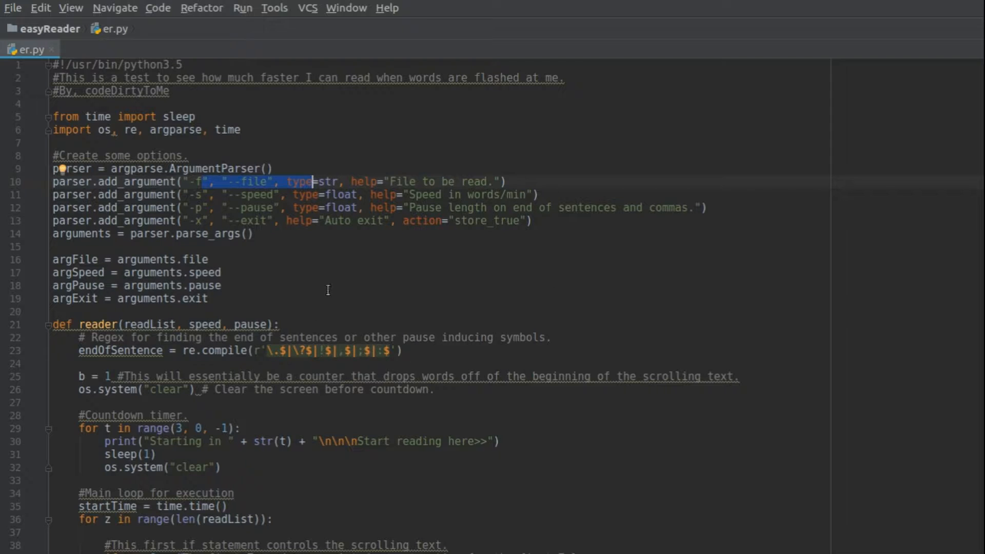
{"action": "left_click", "coordinate": [198, 194]}
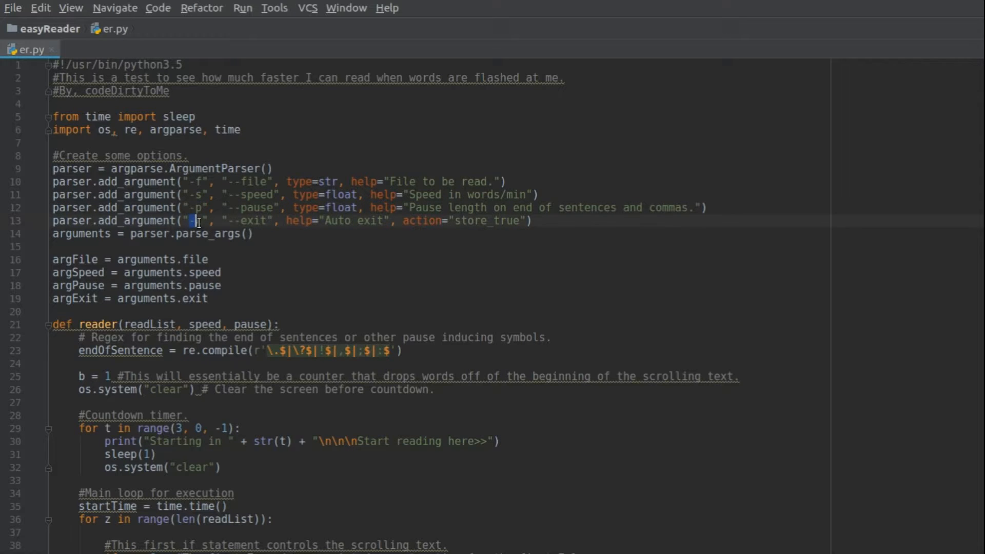
{"action": "type", "text": "x"}
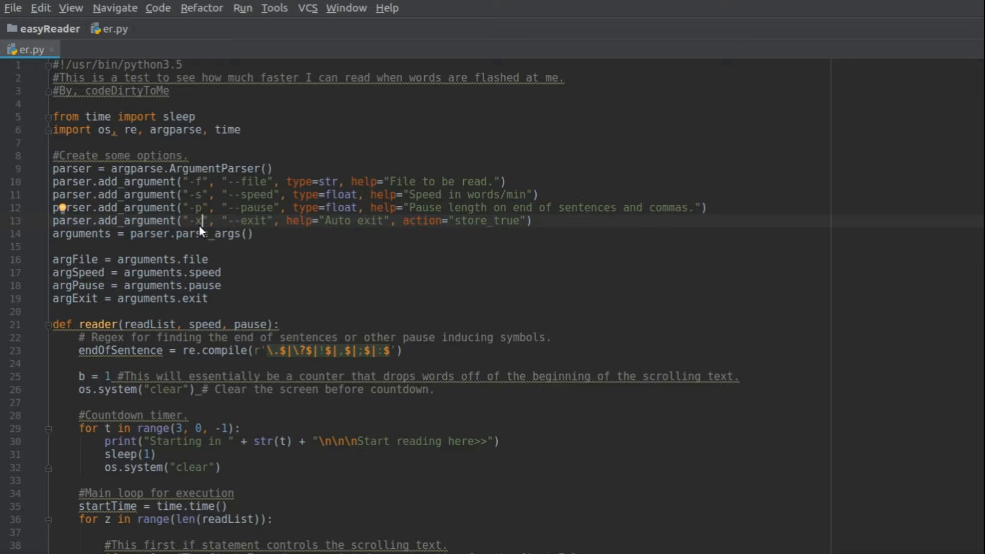
{"action": "mouse_move", "coordinate": [236, 281]}
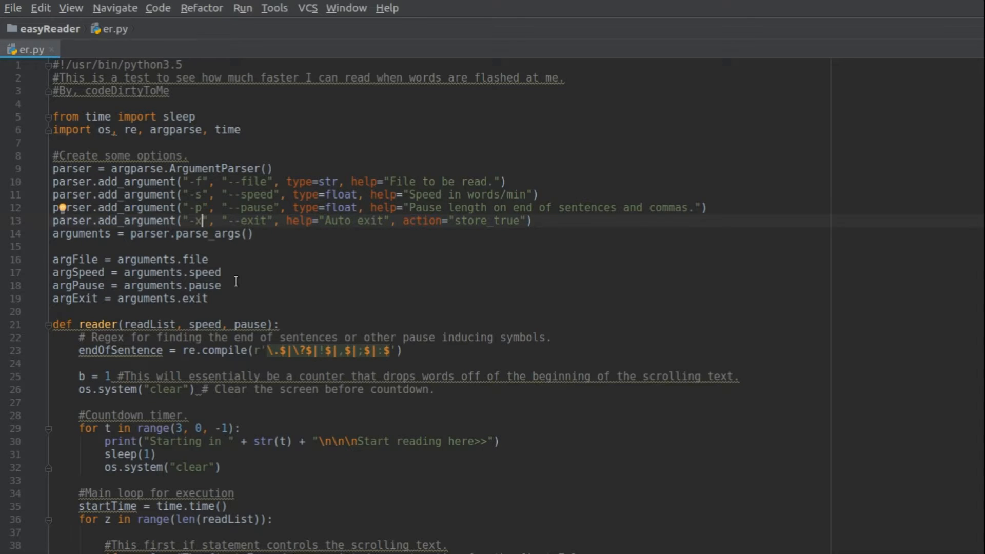
Step: Scroll past the reader function to the main reading loop
{"action": "scroll", "scroll_direction": "down", "scroll_amount": 3}
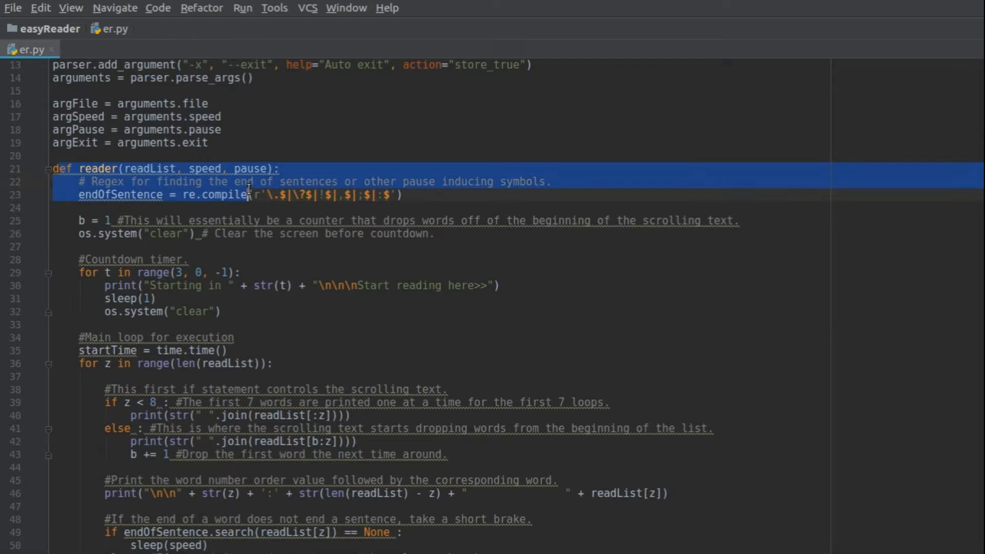
{"action": "scroll", "scroll_direction": "down", "scroll_amount": 3}
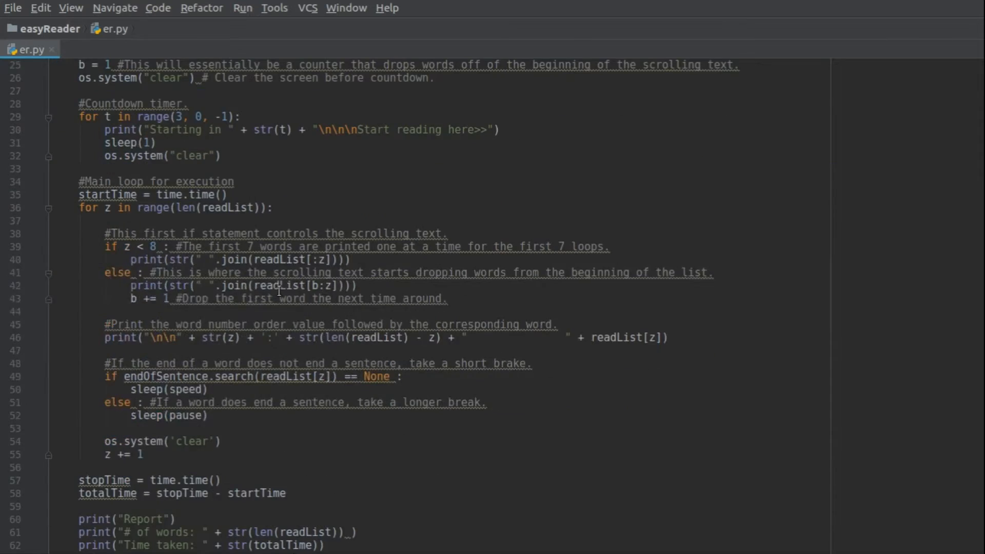
{"action": "scroll", "scroll_direction": "down", "scroll_amount": 3}
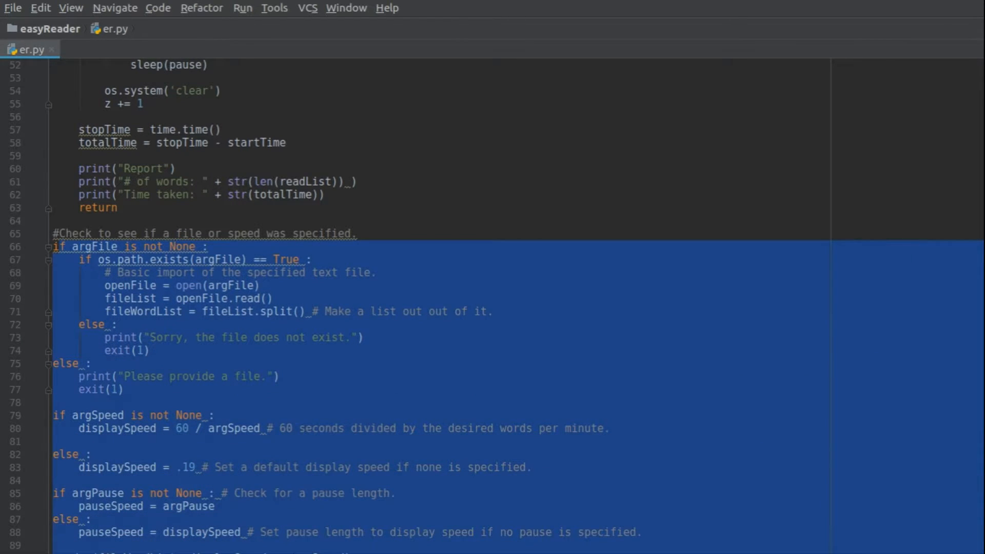
{"action": "left_click", "coordinate": [376, 541]}
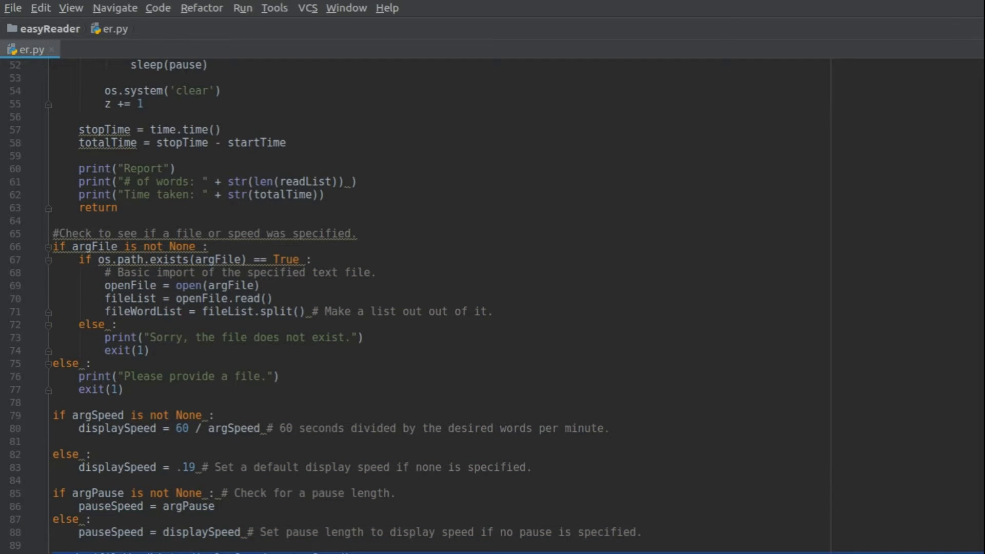
{"action": "scroll", "scroll_direction": "up", "scroll_amount": 3}
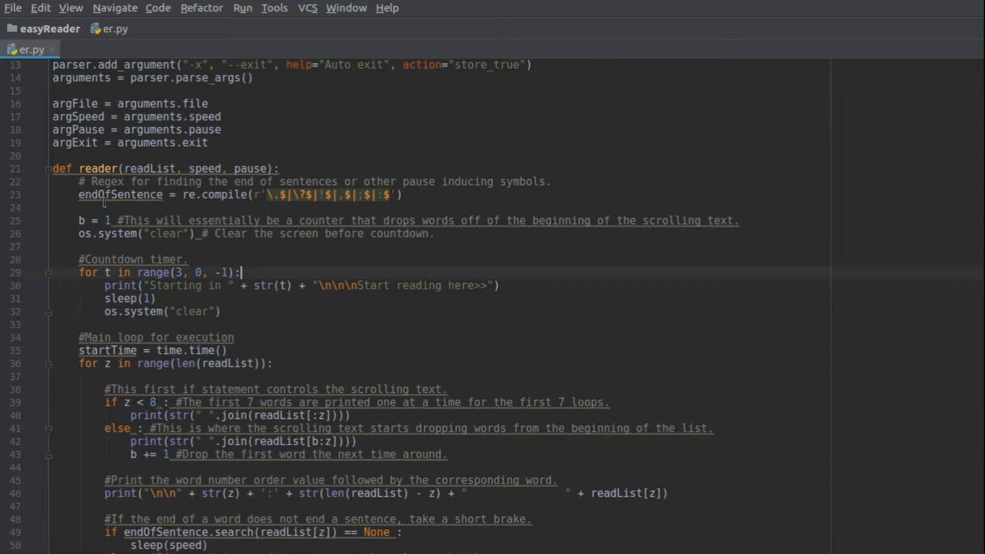
{"action": "left_click", "coordinate": [216, 195]}
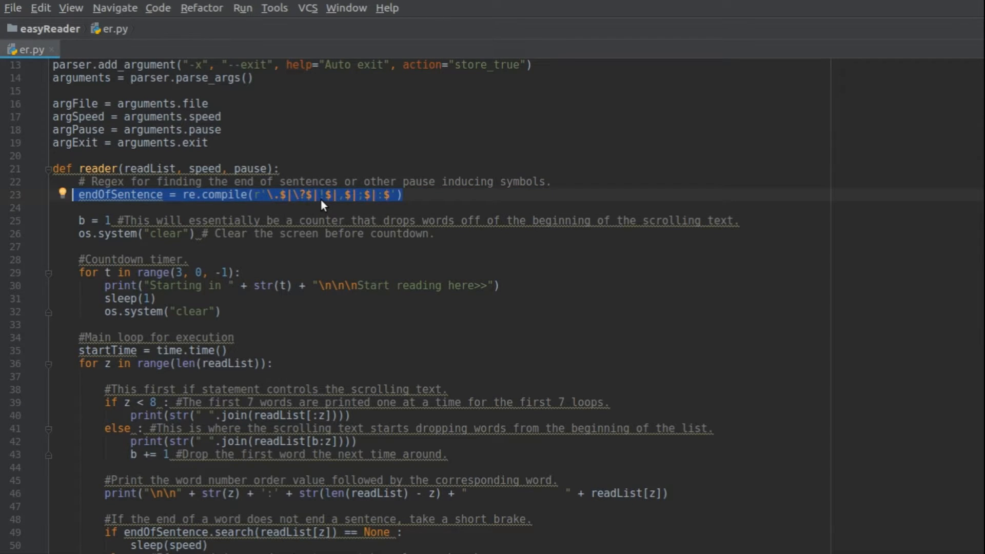
{"action": "mouse_move", "coordinate": [385, 202]}
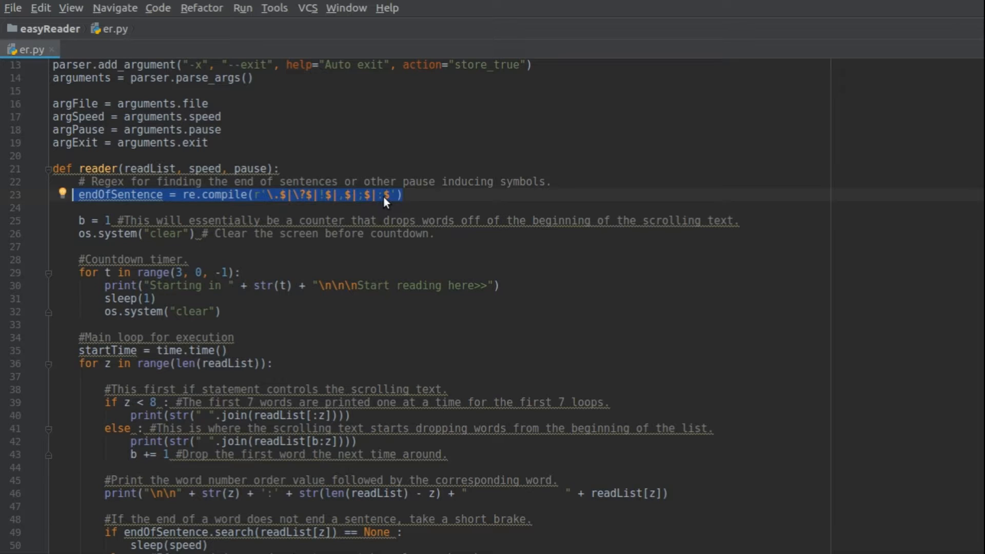
{"action": "mouse_move", "coordinate": [336, 221]}
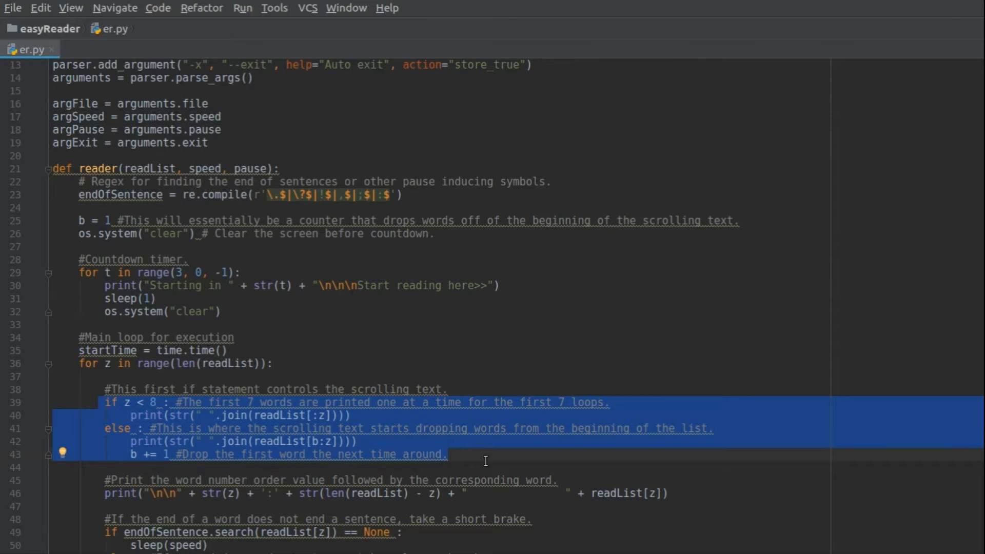
{"action": "mouse_move", "coordinate": [404, 519]}
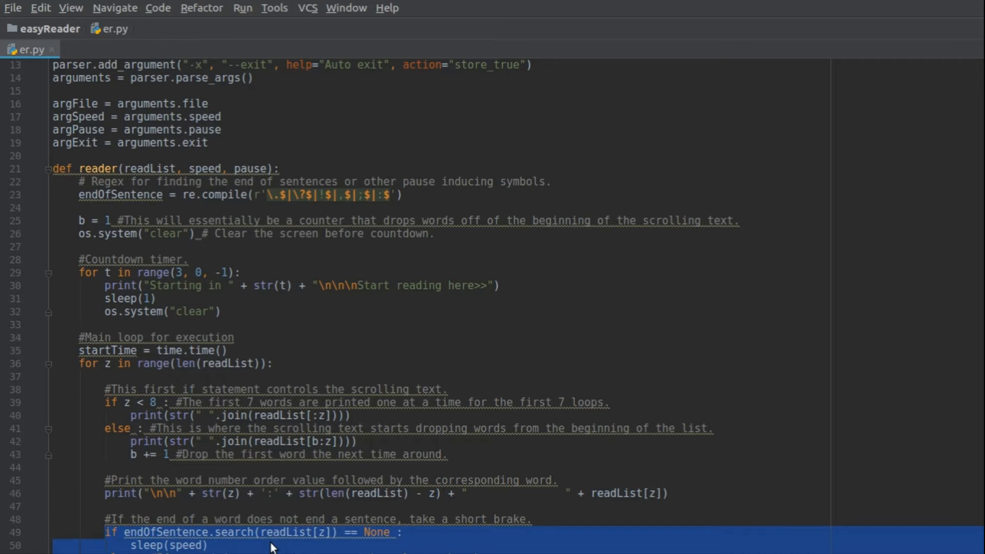
Step: Scroll further down to the Report print statements at the end of er.py
{"action": "scroll", "scroll_direction": "down", "scroll_amount": 3}
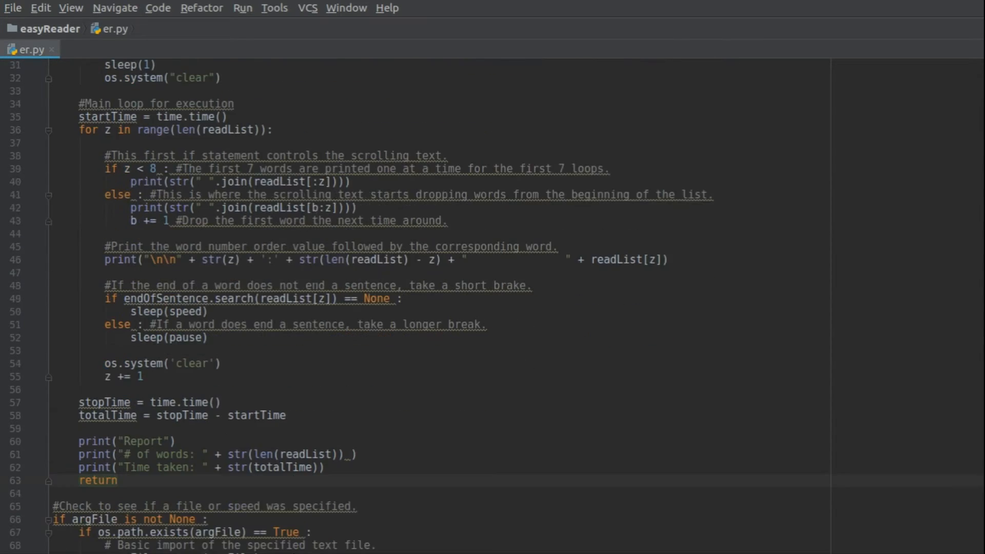
{"action": "scroll", "scroll_direction": "down", "scroll_amount": 3}
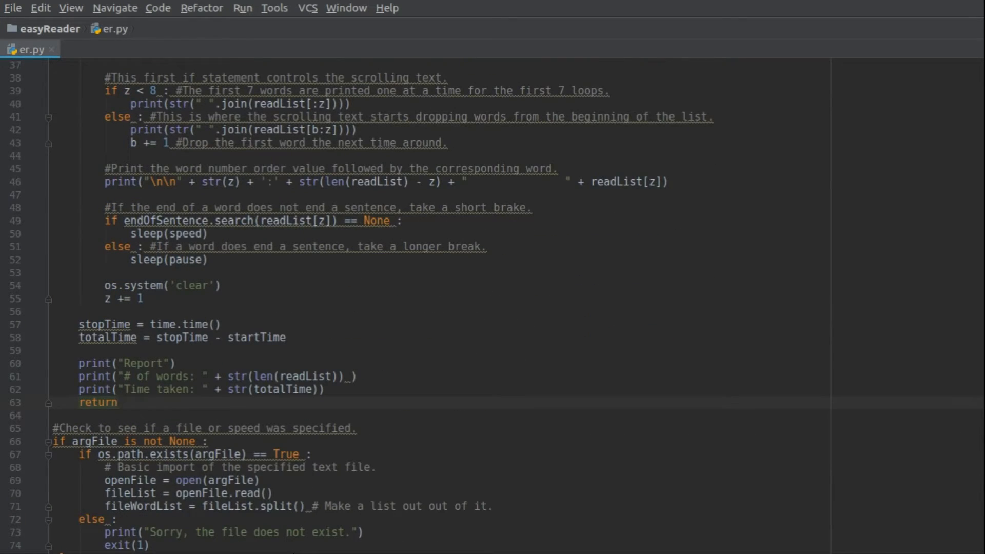
{"action": "scroll", "scroll_direction": "down", "scroll_amount": 3}
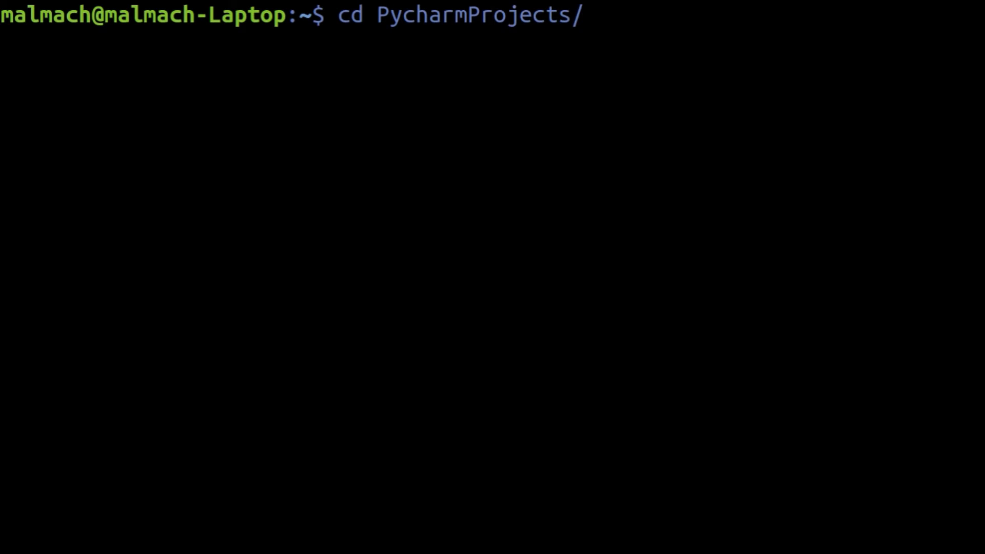
Step: Run ./er.py -f testFile.txt -s 500 -p .4 -x from PycharmProjects/easyReader, yielding a 78-word report
{"action": "type", "text": "easyReader/"}
{"action": "type", "text": "./er.py"}
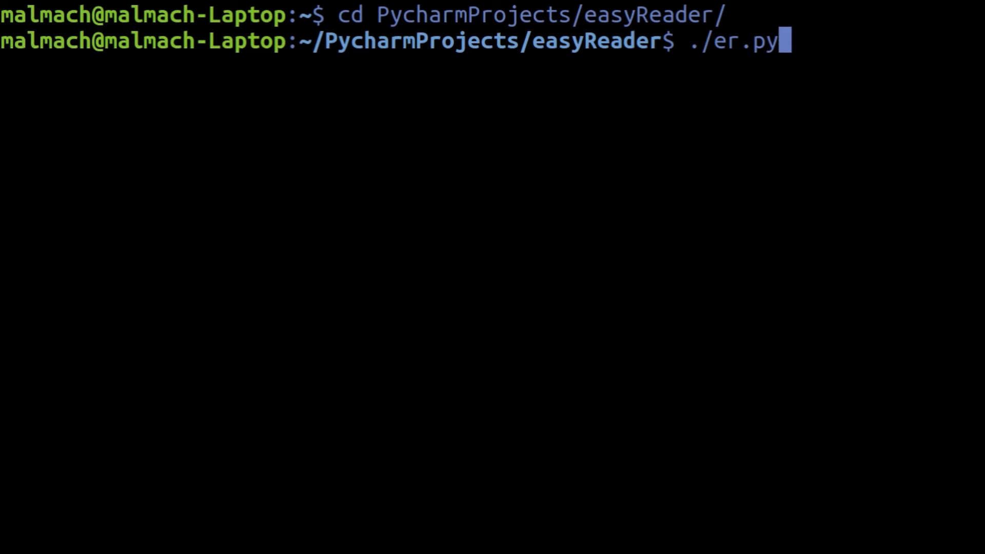
{"action": "type", "text": "-f"}
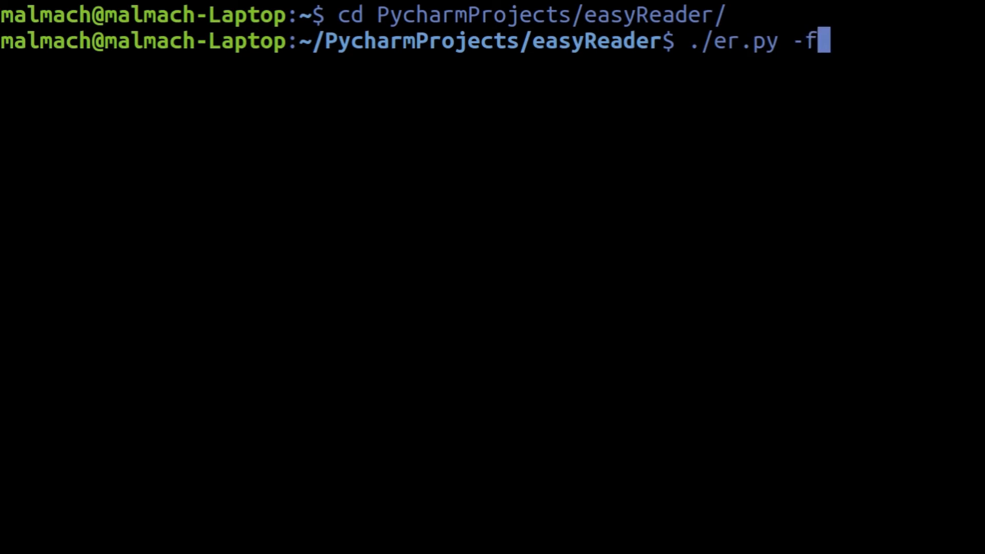
{"action": "type", "text": "testFile.txt"}
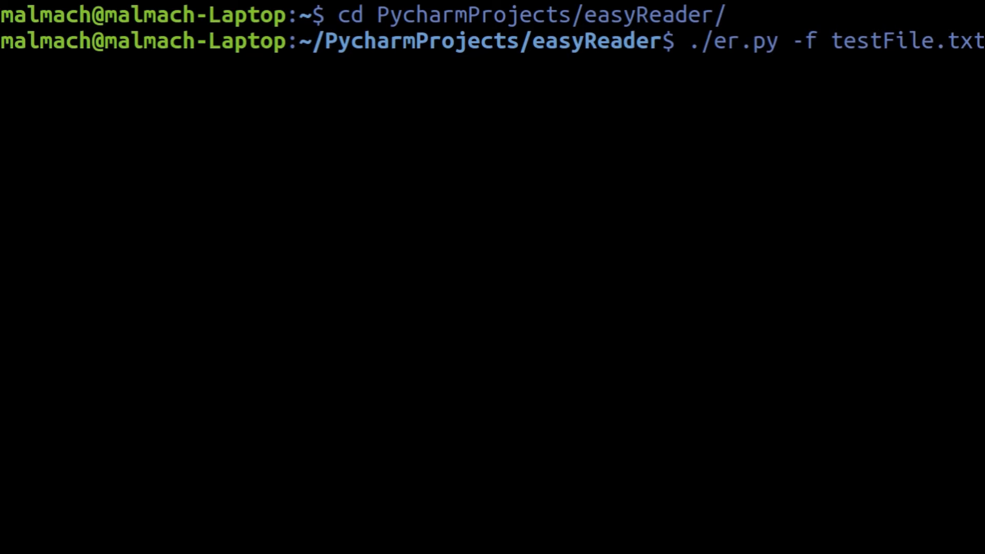
{"action": "type", "text": "-s 500 -p .4 -x"}
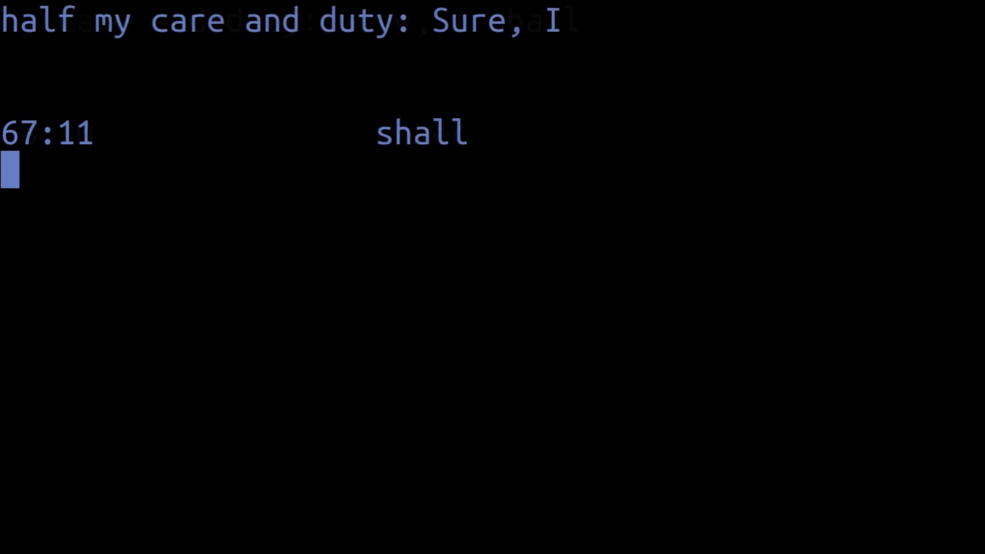
{"action": "key", "text": "Return"}
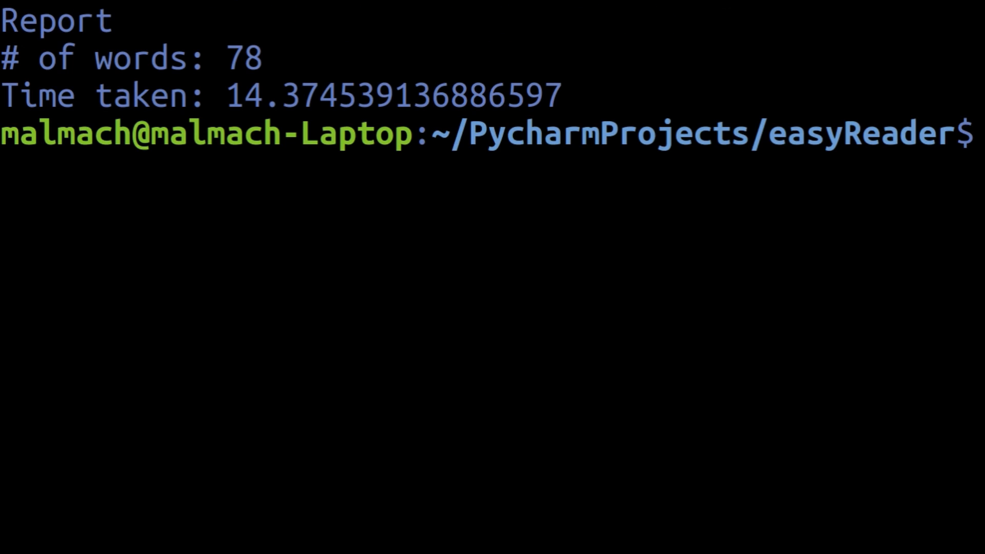